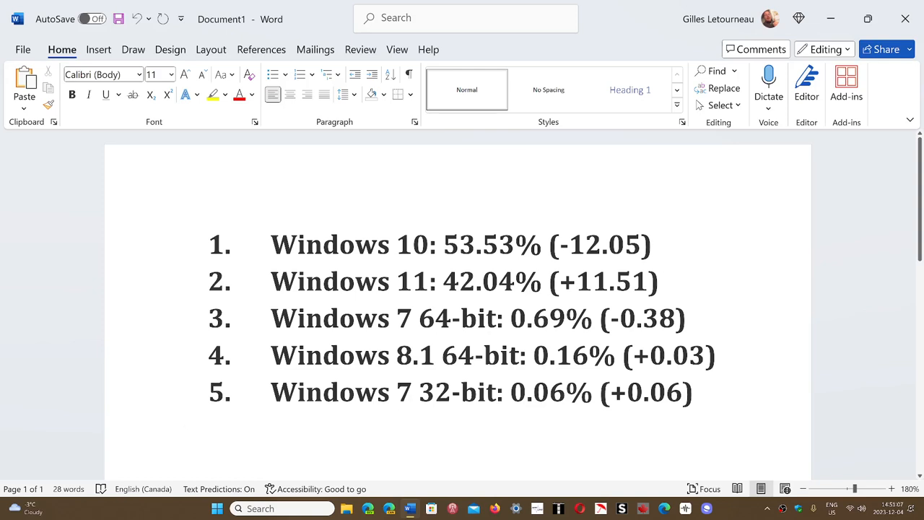
# Step: Close the Windows market share Word document so only the desktop remains visible
pyautogui.click(188, 419)
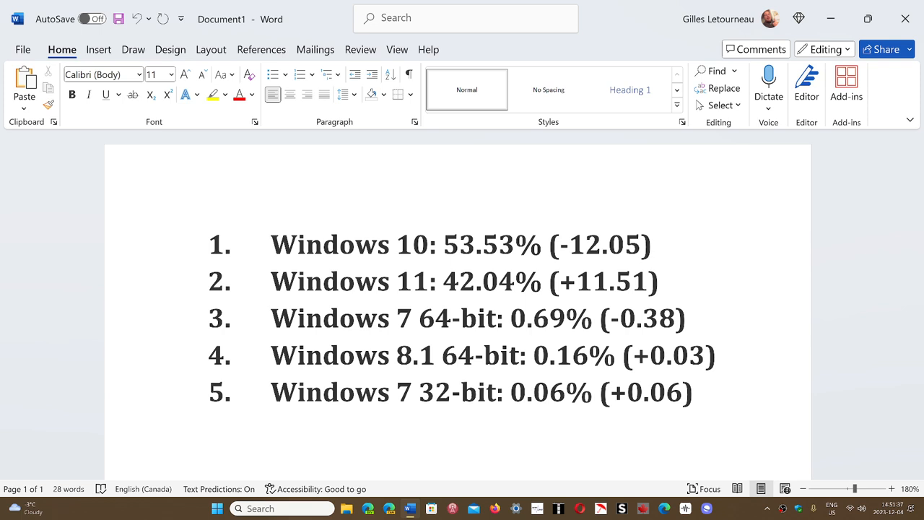
pyautogui.click(188, 419)
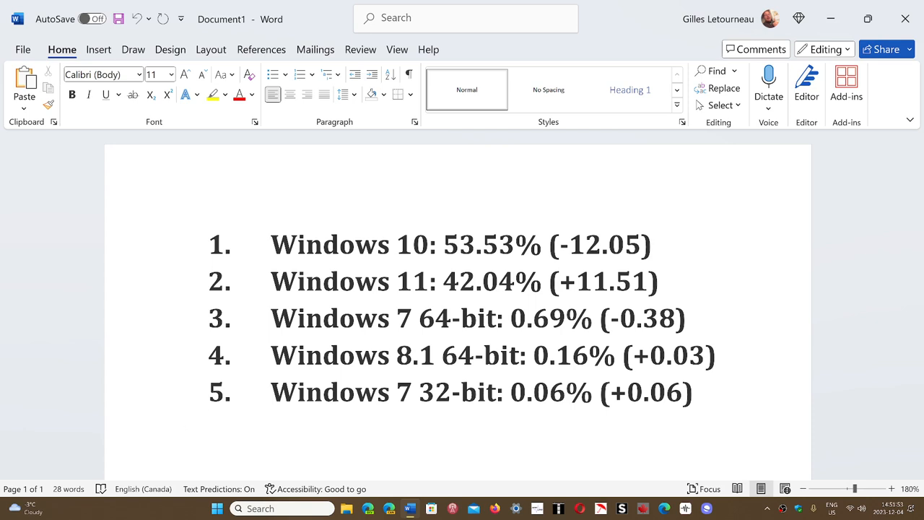
pyautogui.click(187, 419)
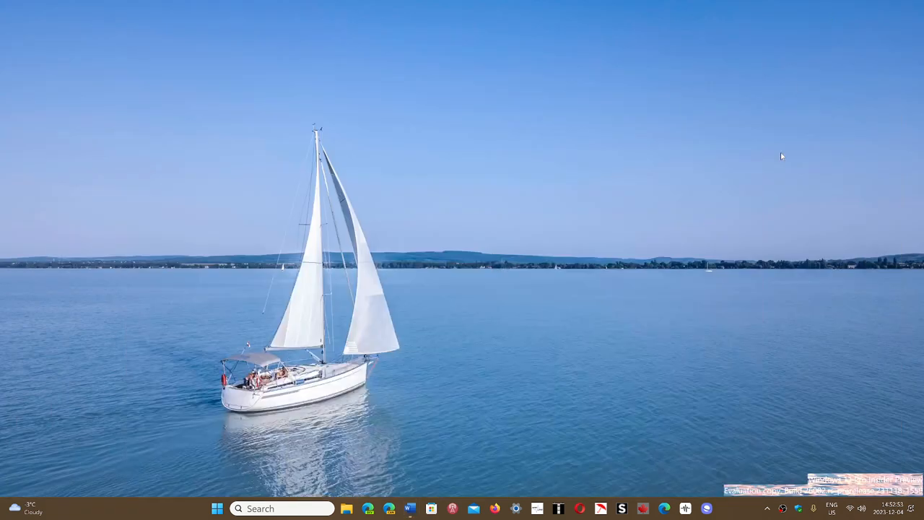
pyautogui.moveTo(748, 511)
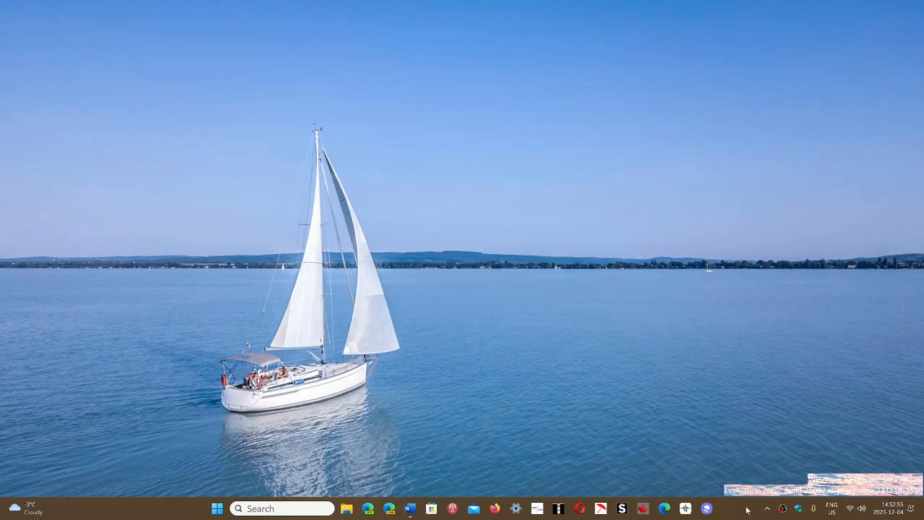